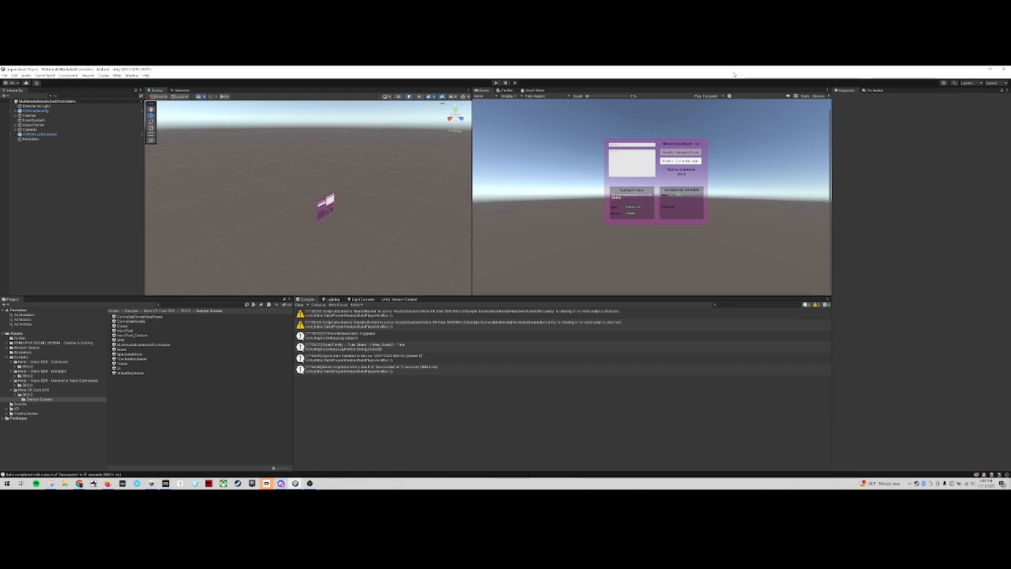
# Expand the XR rig's object tree in the Hierarchy to reveal its children.
pyautogui.click(34, 111)
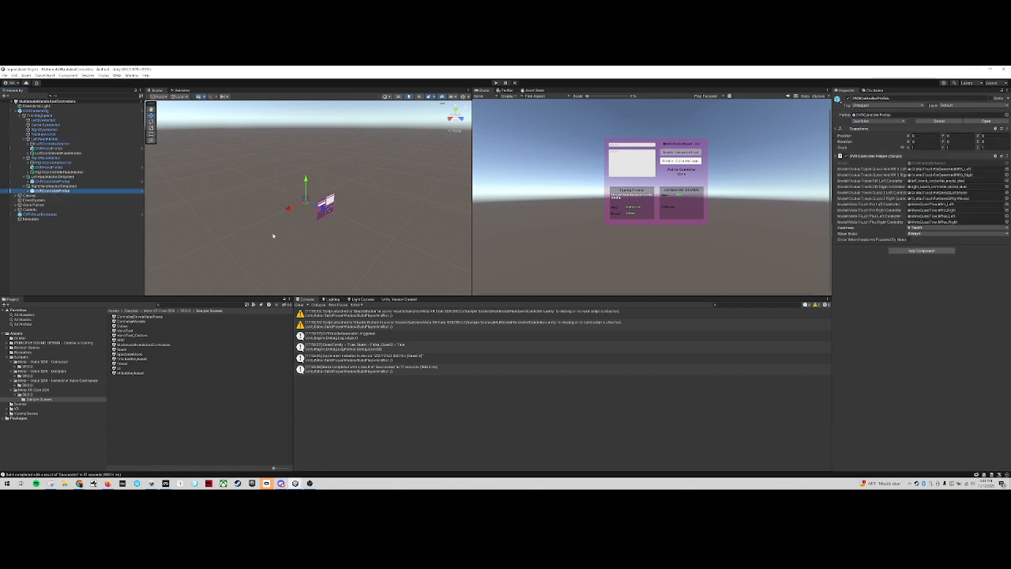
pyautogui.moveTo(926, 234)
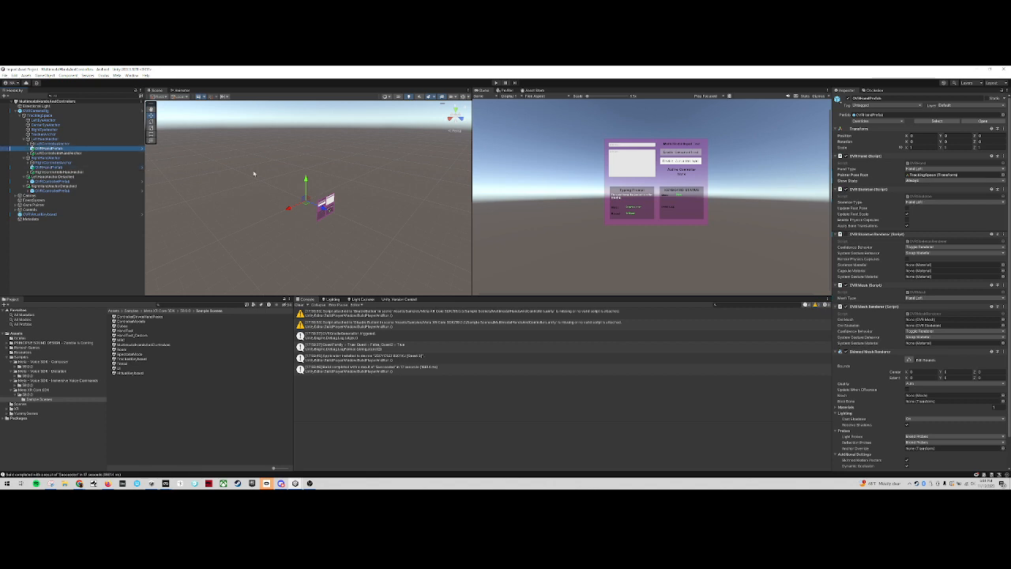
# Select a child object of the rig that carries only a Transform component.
pyautogui.click(48, 171)
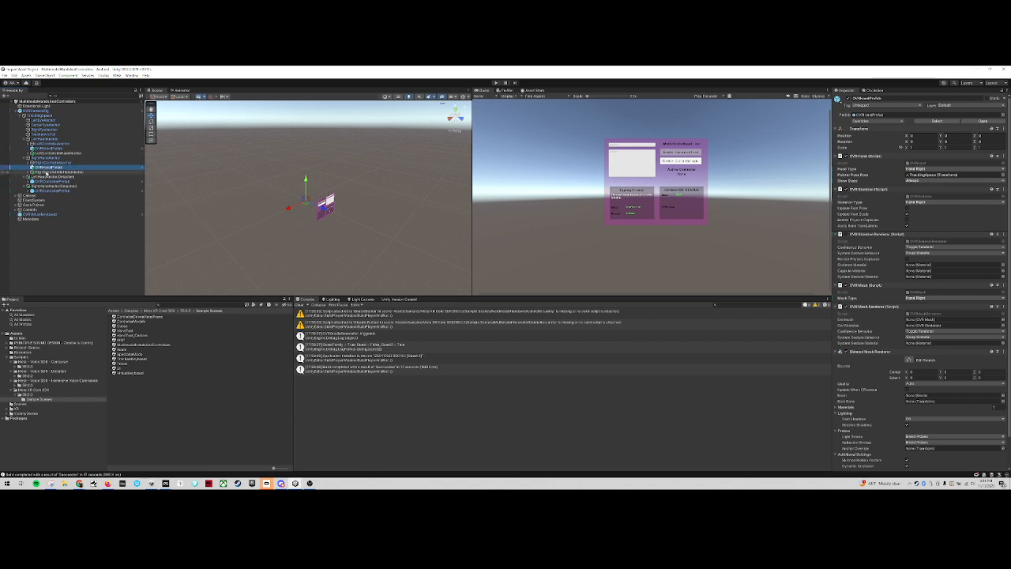
pyautogui.click(50, 161)
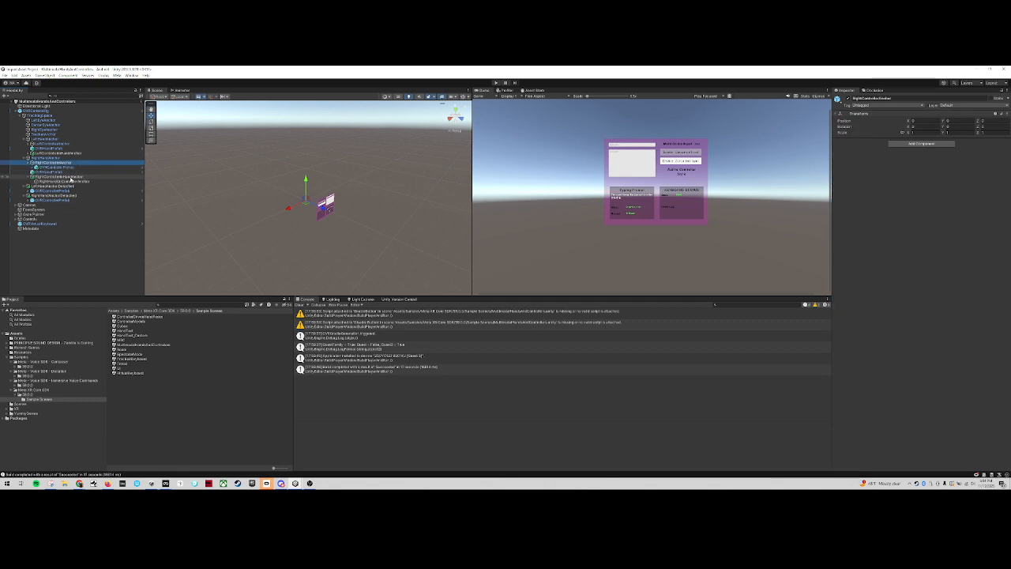
# Expand a nested rig object and inspect its child's component with scene object references.
pyautogui.click(56, 168)
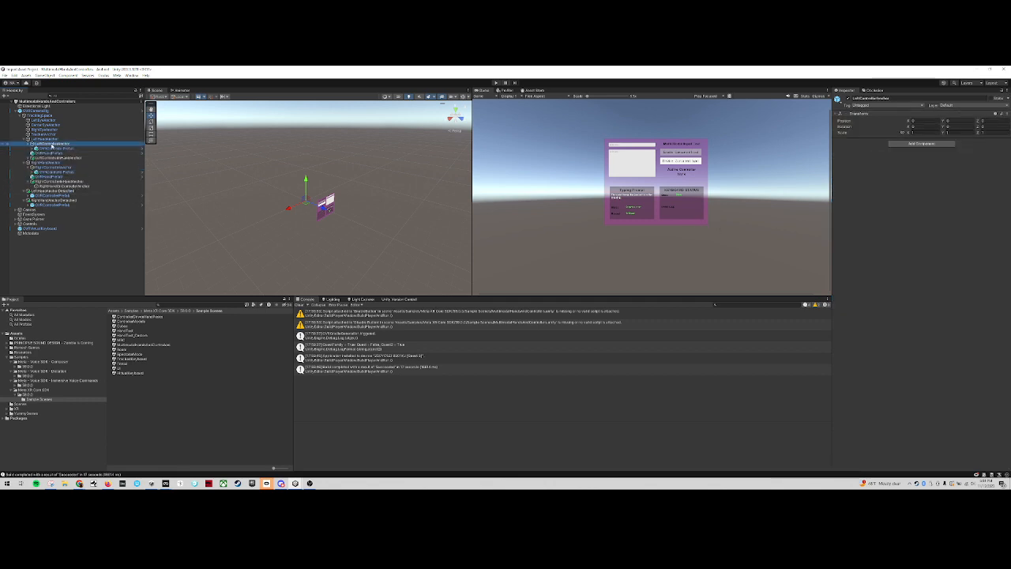
pyautogui.click(56, 149)
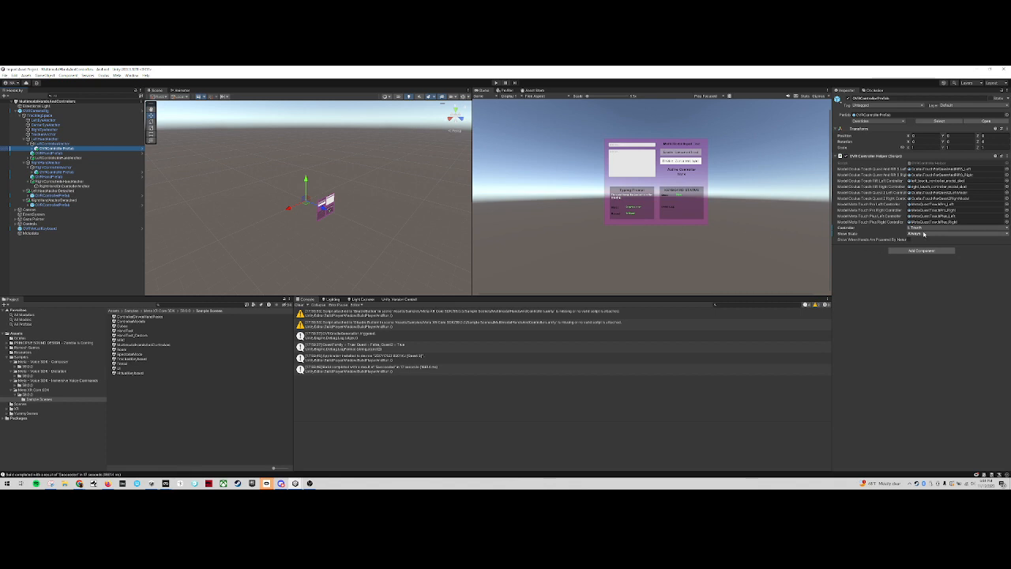